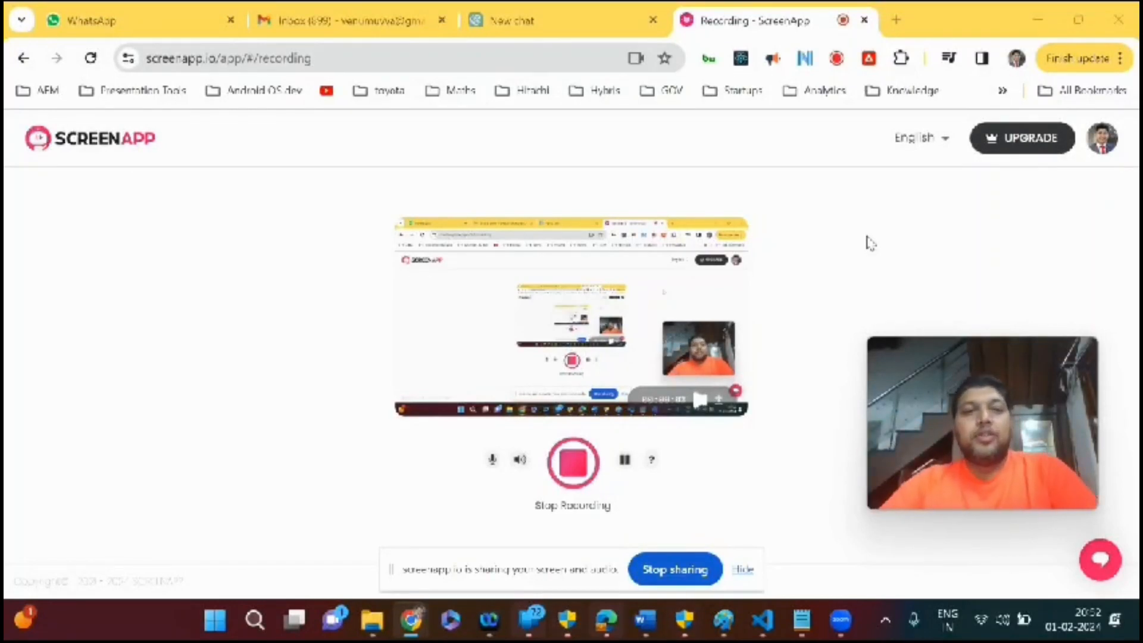
pyautogui.moveTo(811, 144)
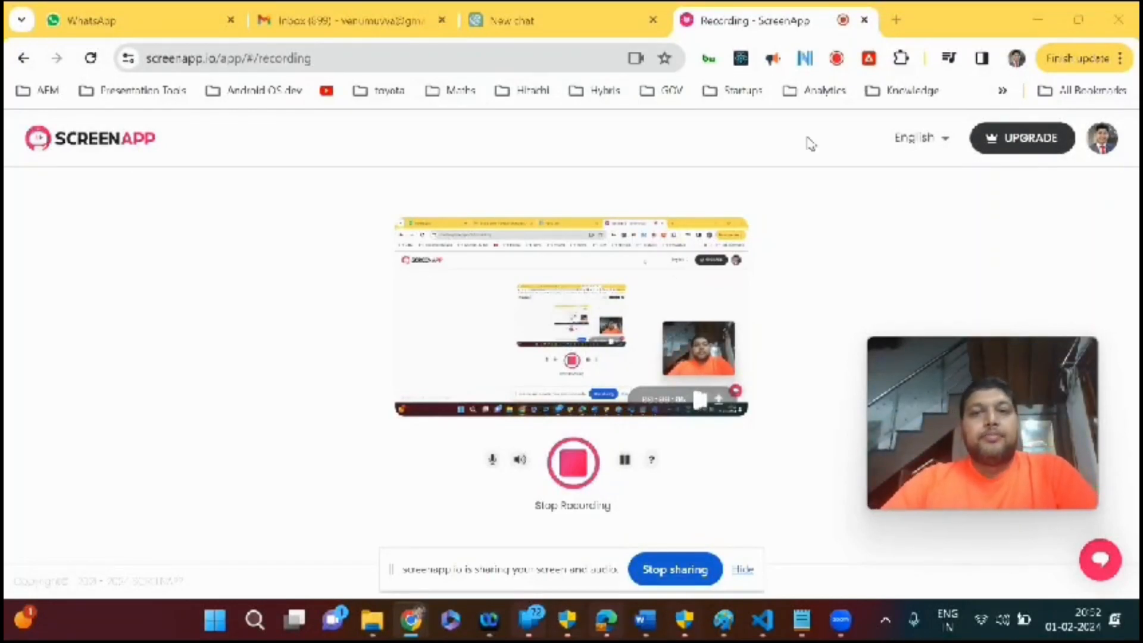
# Search 'adobe experience manager as a cloud service' in a new tab to reach the Managing Environments article.
pyautogui.click(896, 20)
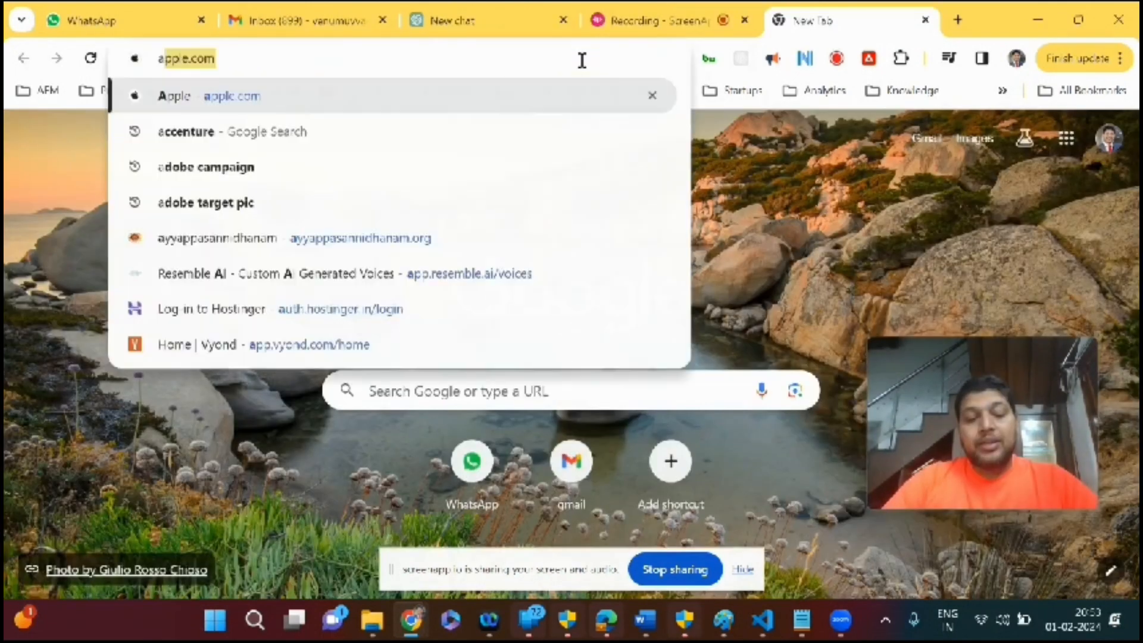
pyautogui.write('adobe experience manager as a cloud service')
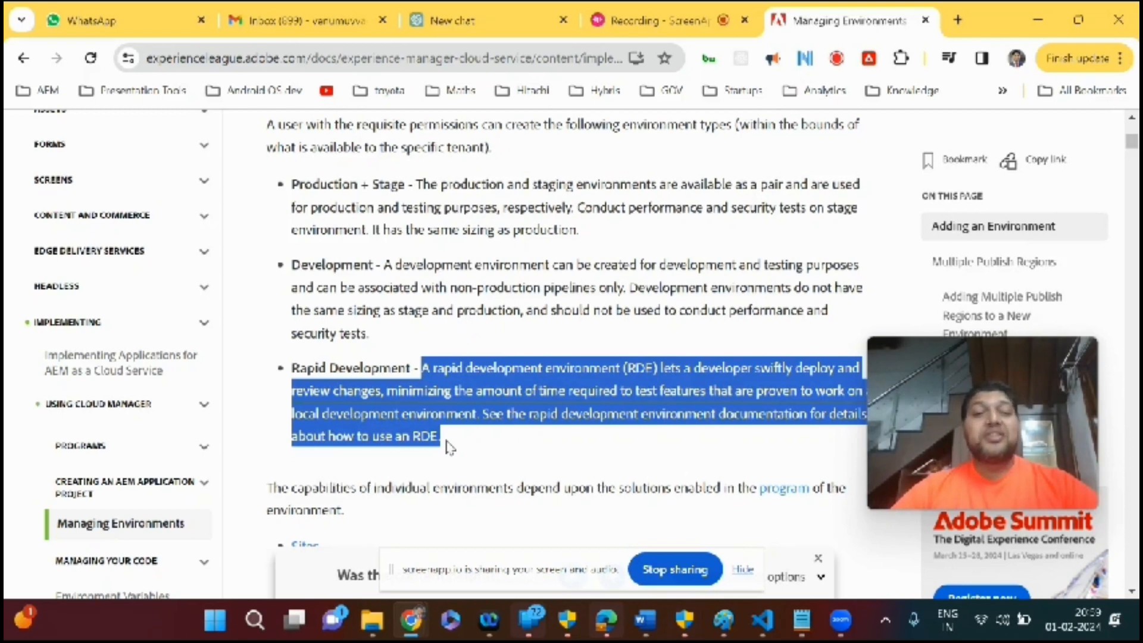
# Scroll the Managing Environments article down to the Applying an IP Allow List section.
pyautogui.scroll(-3)
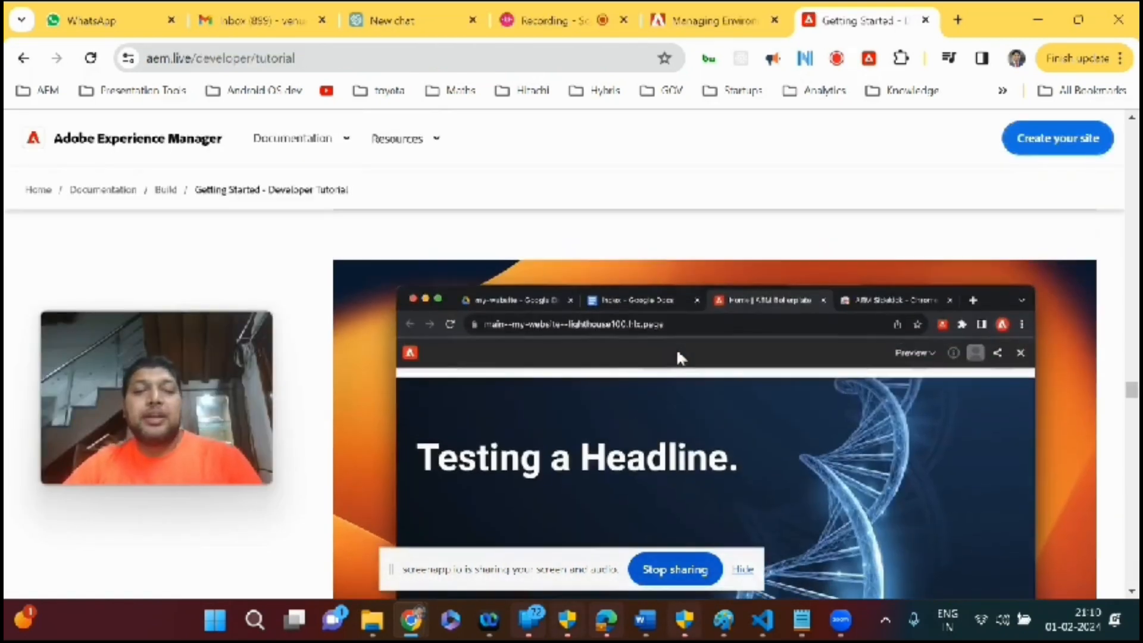
pyautogui.scroll(-3)
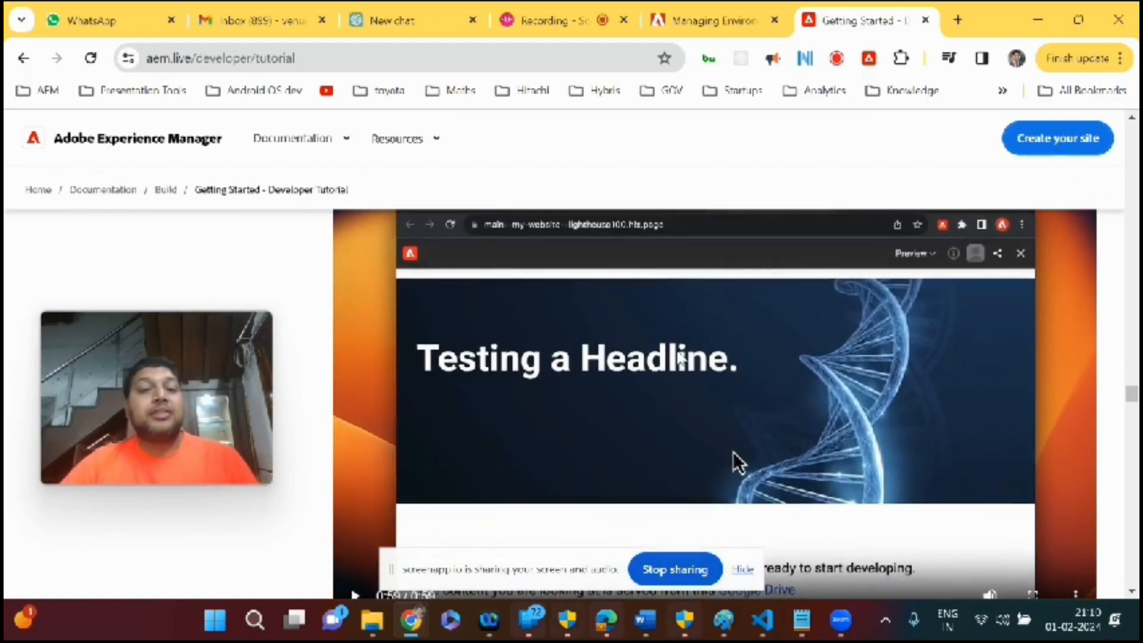
pyautogui.scroll(-3)
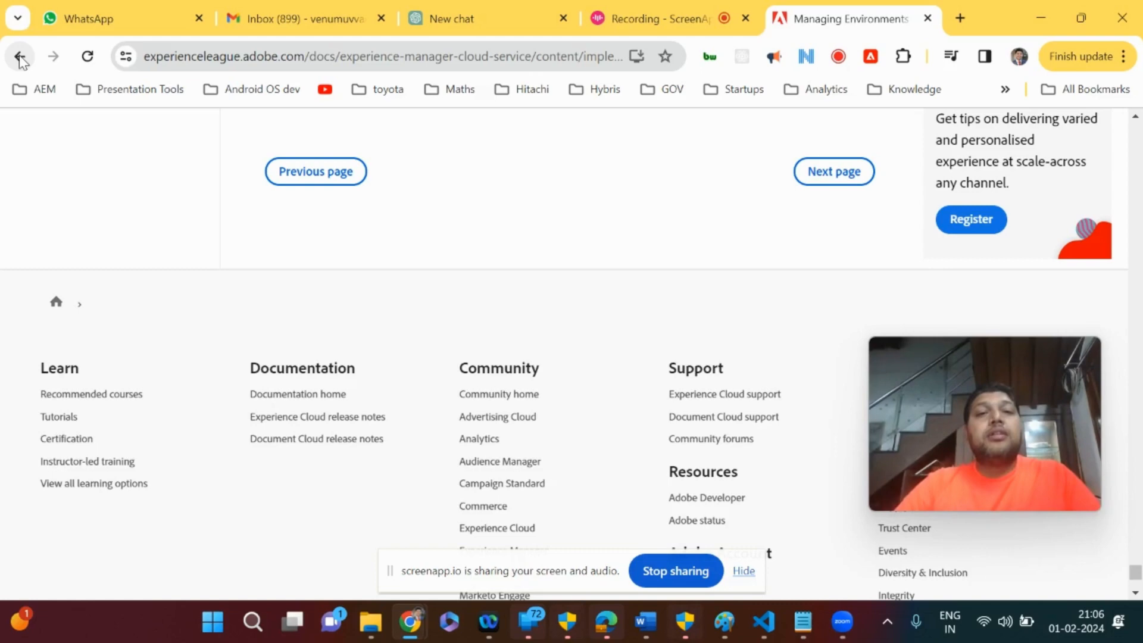
pyautogui.moveTo(534, 202)
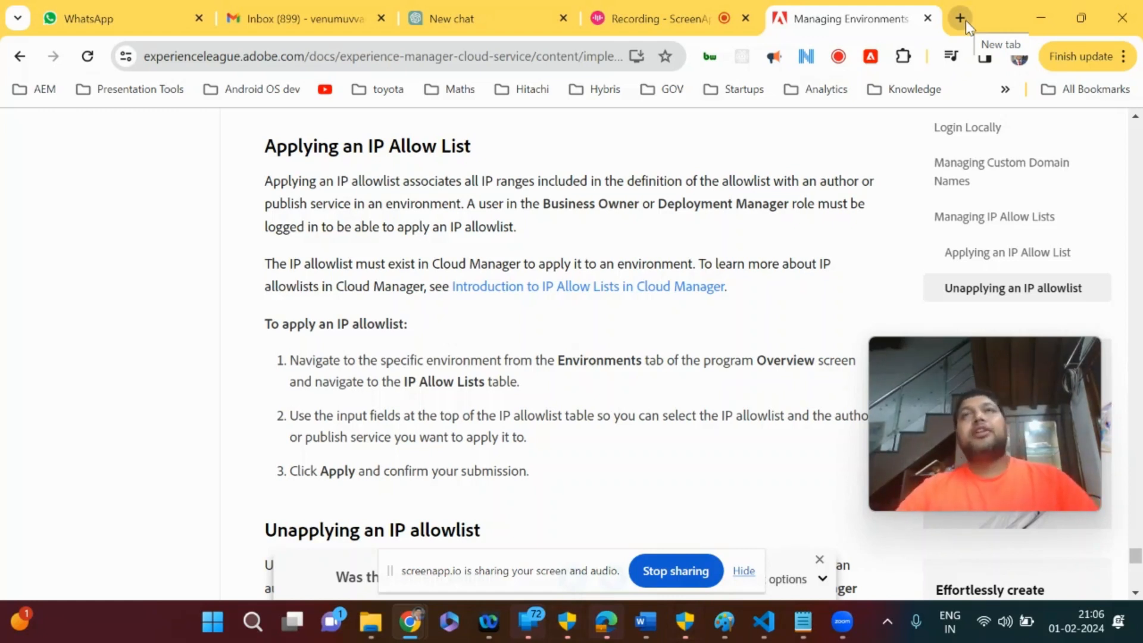
# Search Google for 'adobe edge delivery services' in a new tab.
pyautogui.click(960, 17)
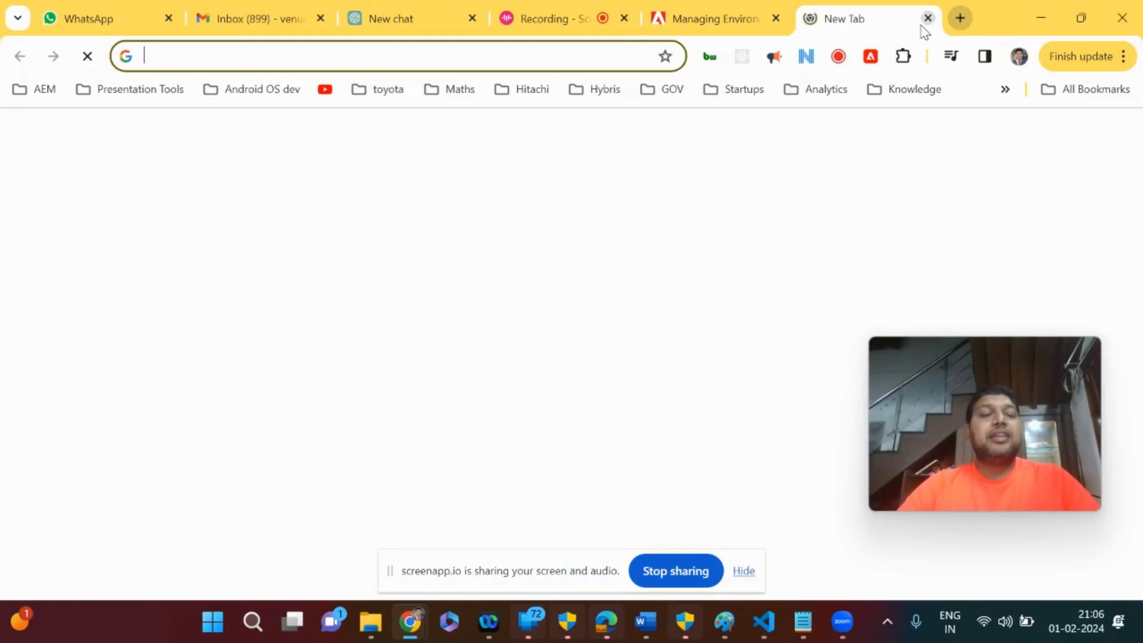
pyautogui.write('adobe experience manager as a cloud service')
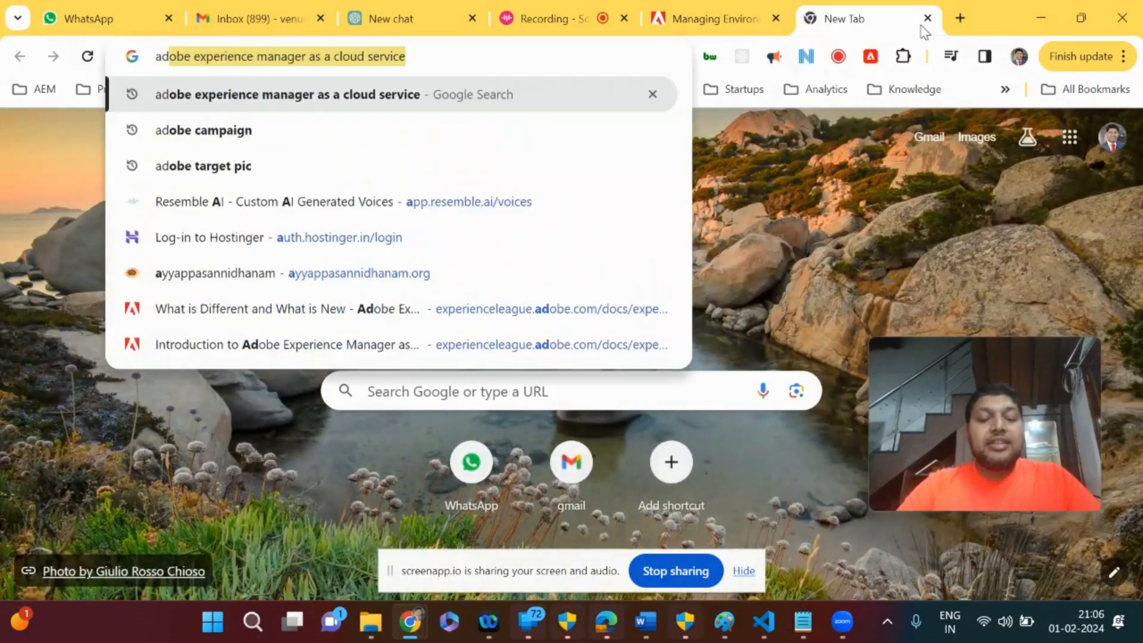
pyautogui.write('adobe edge delivery services')
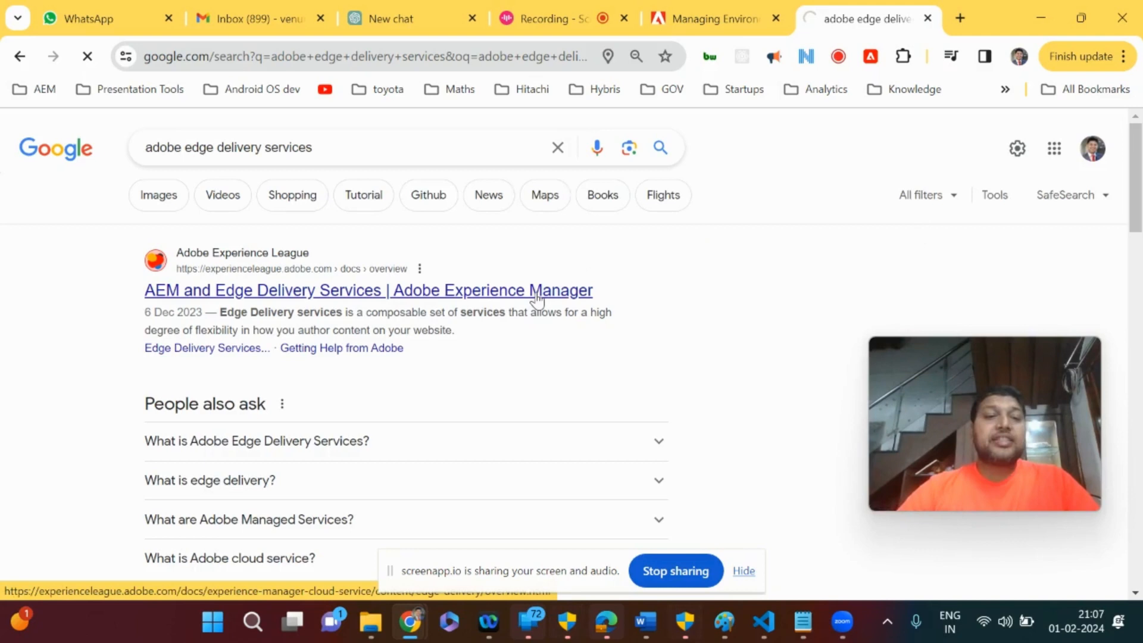
pyautogui.moveTo(609, 275)
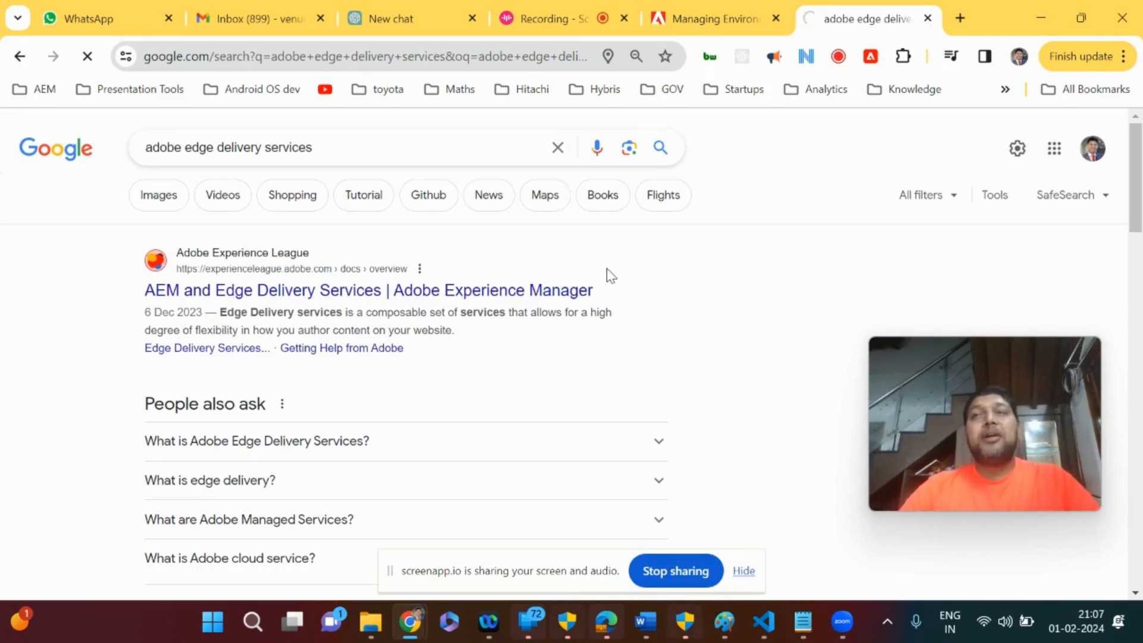
# Read through Experience League's AEM and Edge Delivery Services overview article.
pyautogui.click(368, 291)
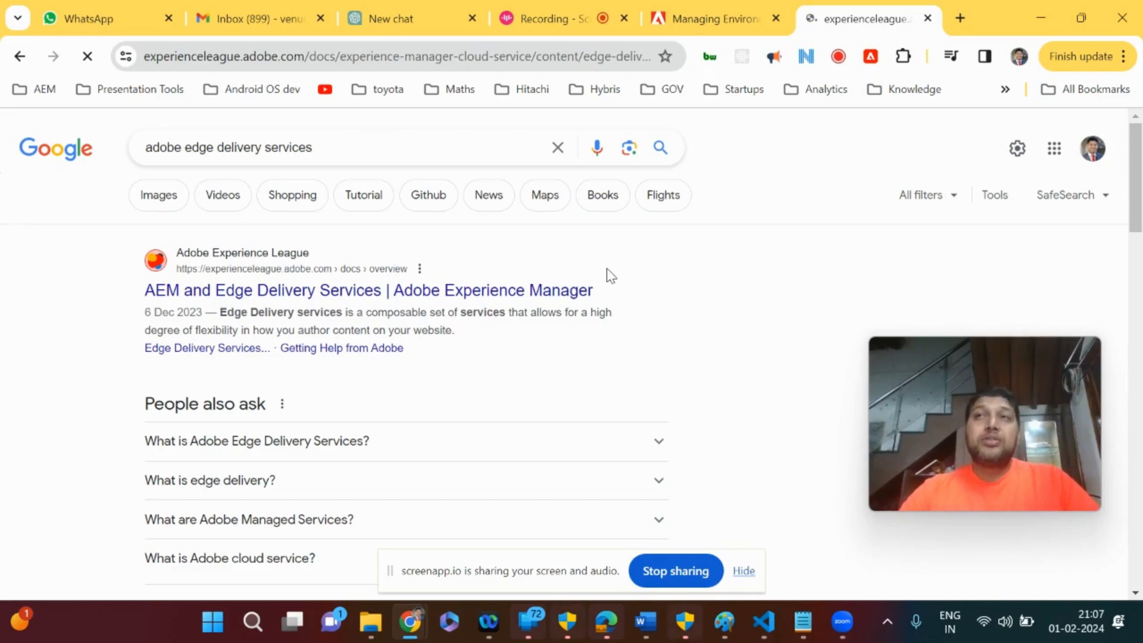
pyautogui.click(368, 290)
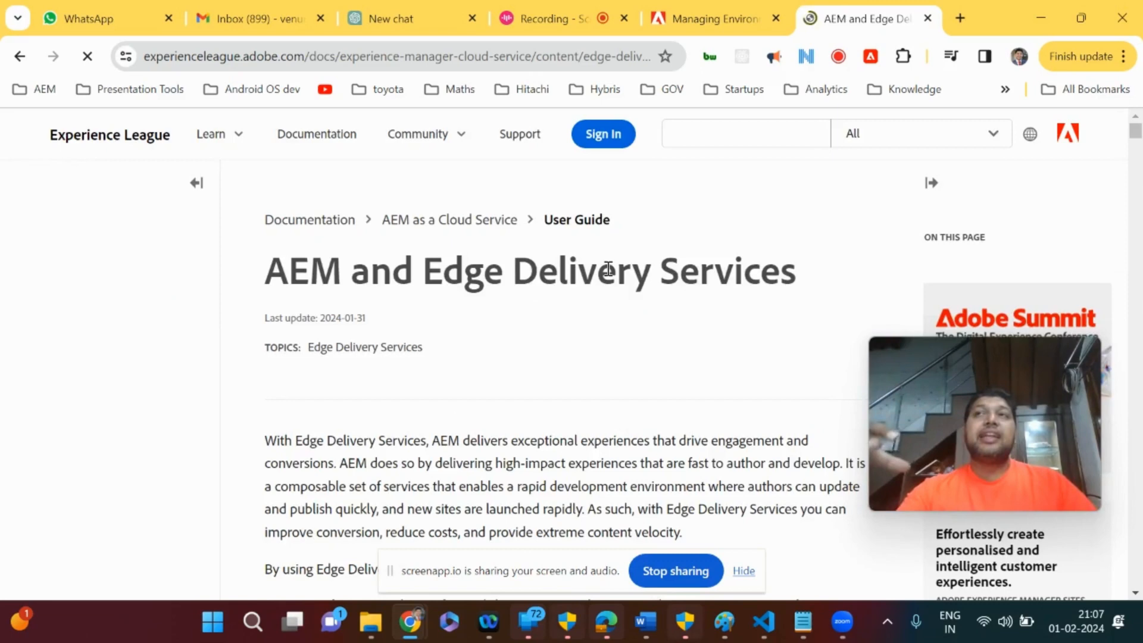
pyautogui.scroll(-3)
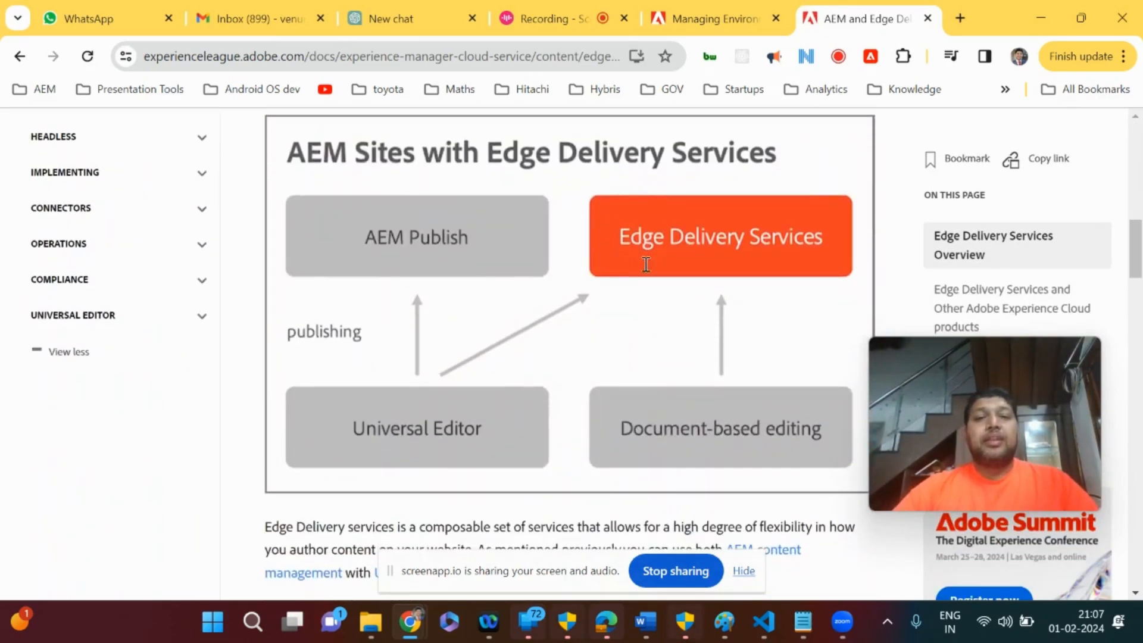
pyautogui.moveTo(729, 409)
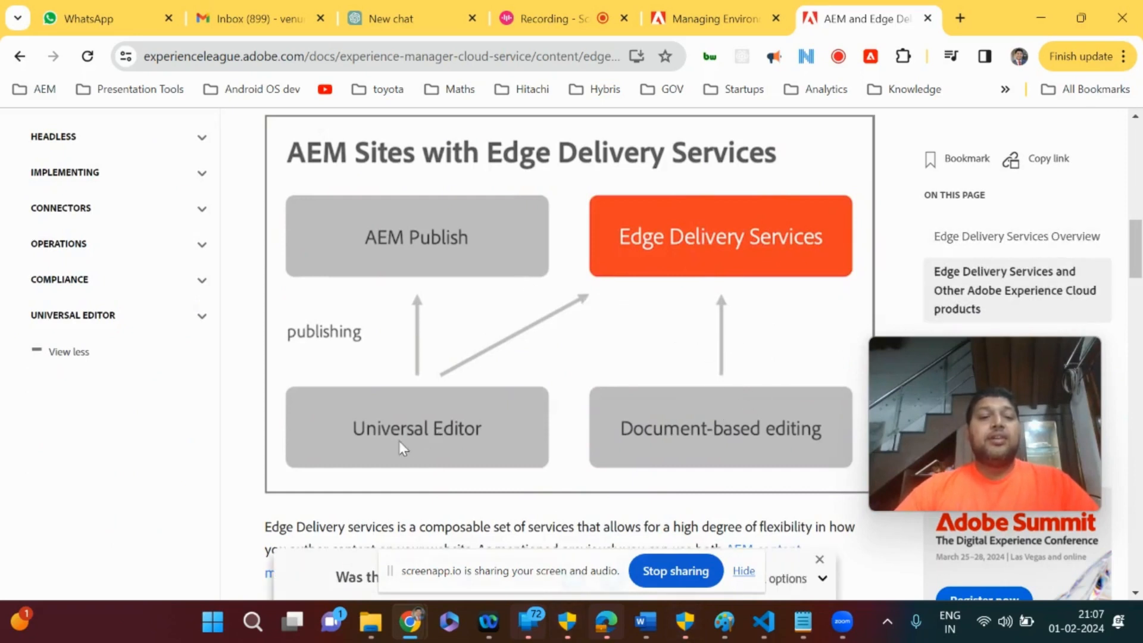
pyautogui.moveTo(419, 391)
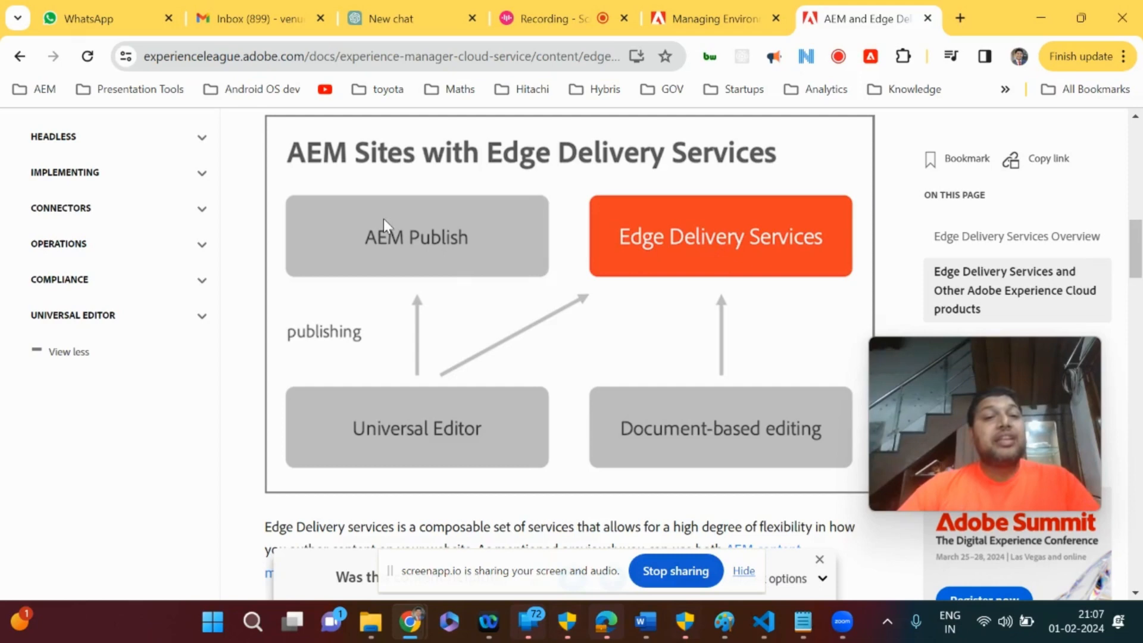
pyautogui.moveTo(720, 232)
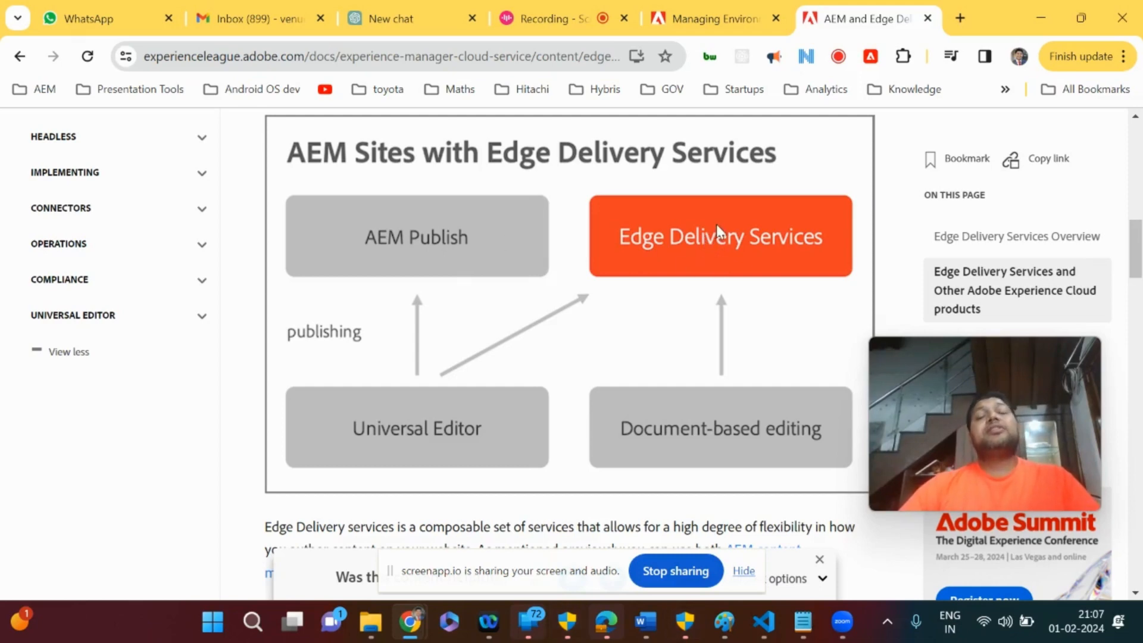
pyautogui.scroll(-3)
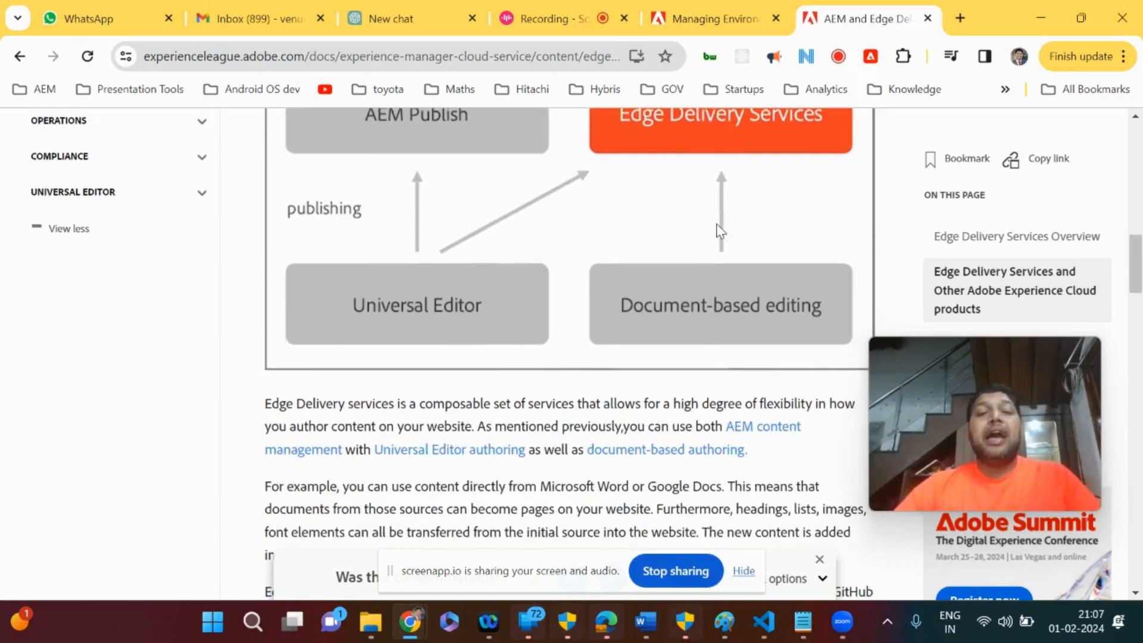
pyautogui.scroll(-3)
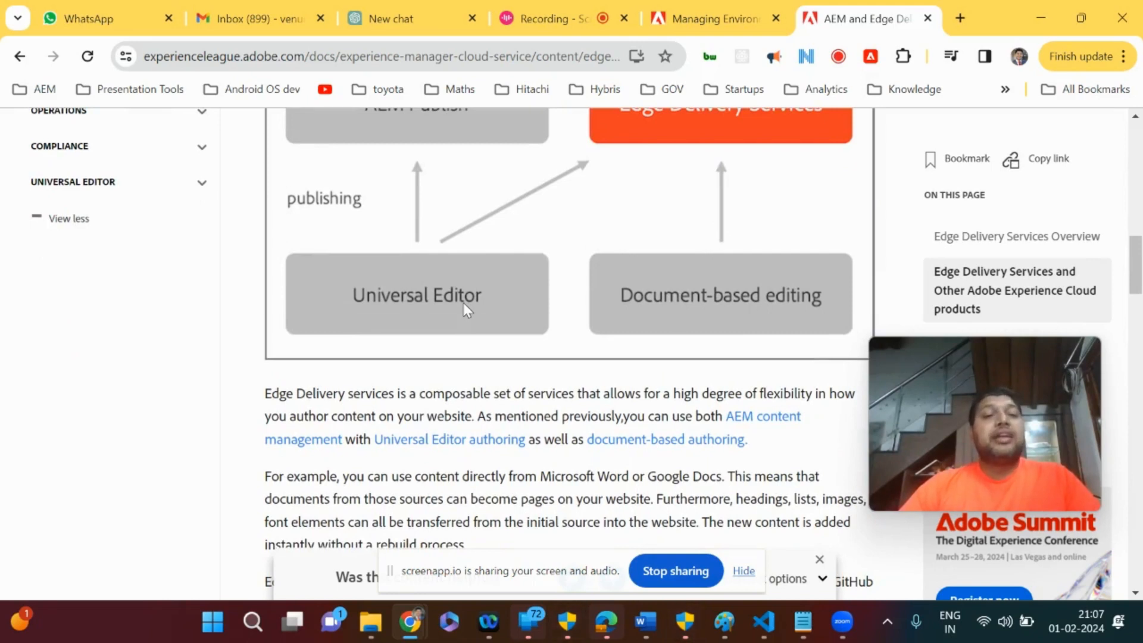
pyautogui.moveTo(474, 296)
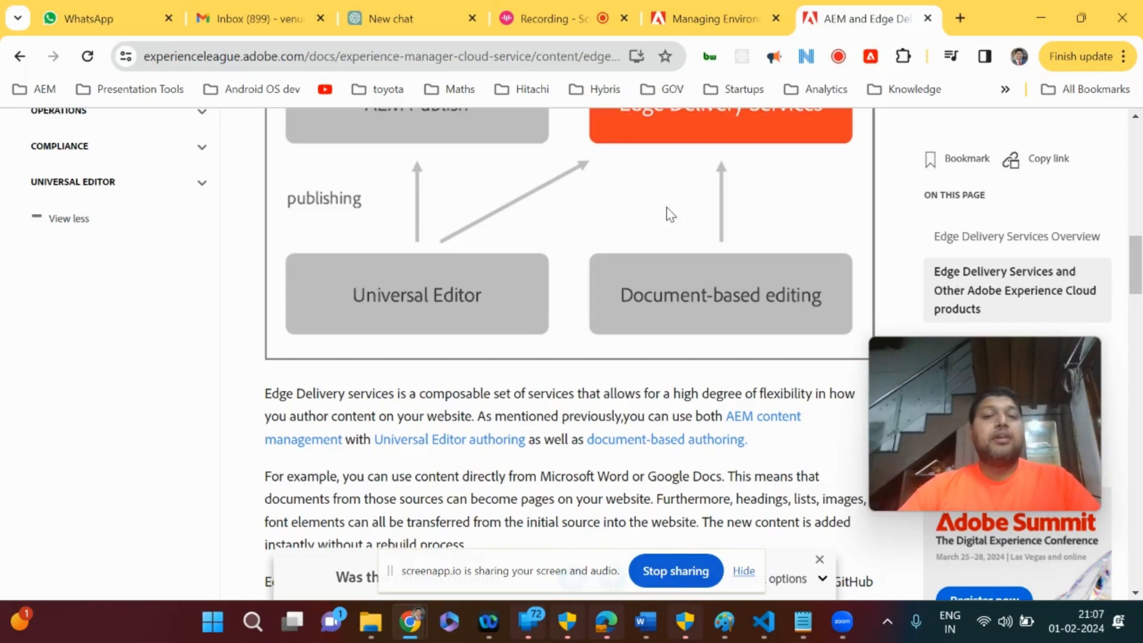
pyautogui.scroll(-3)
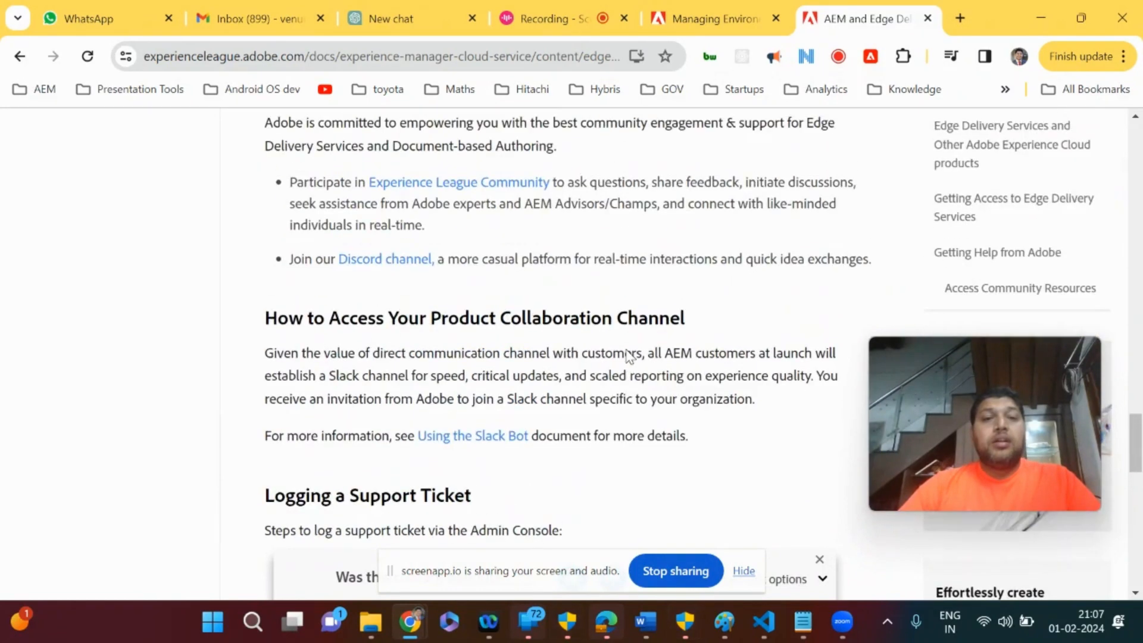
pyautogui.scroll(3)
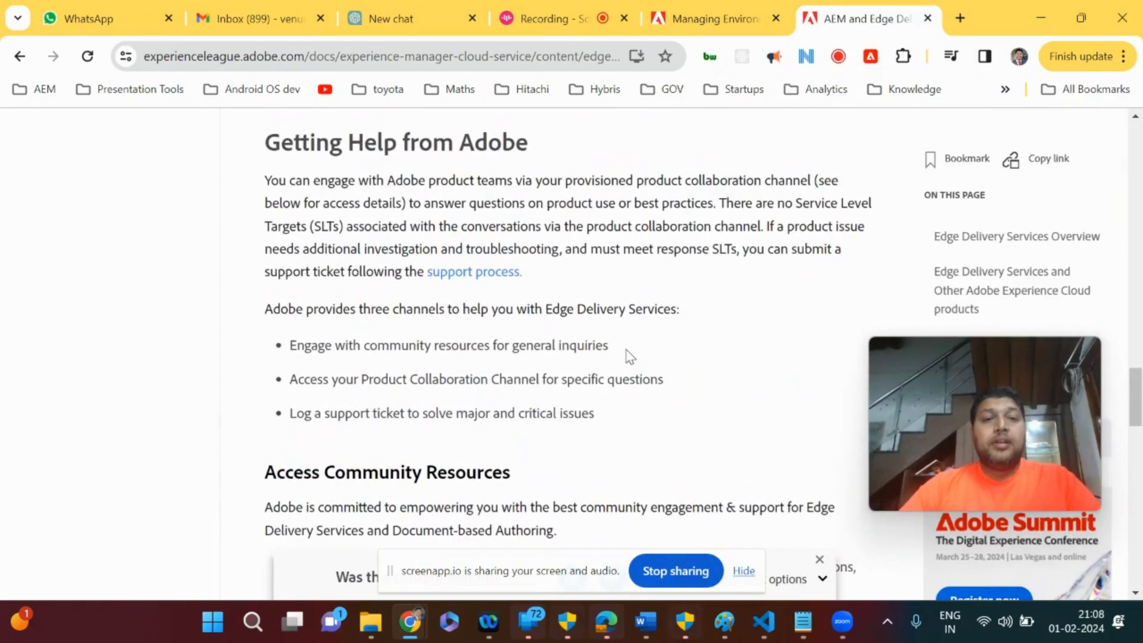
pyautogui.scroll(3)
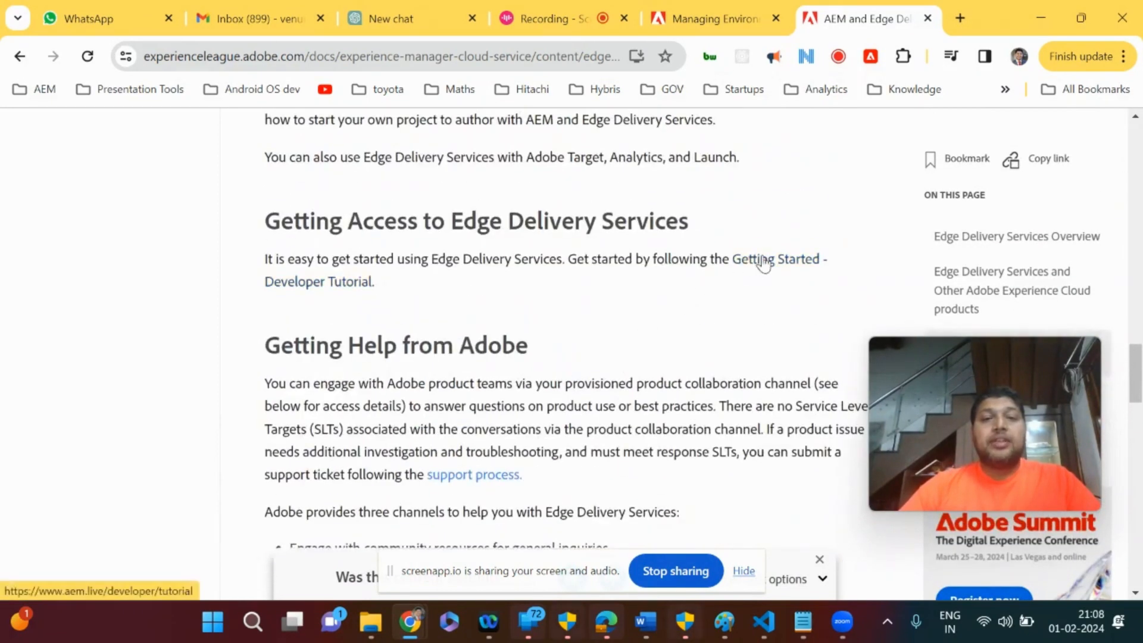
# Follow the Getting Started developer tutorial link and scroll to its CLI install demo.
pyautogui.click(775, 258)
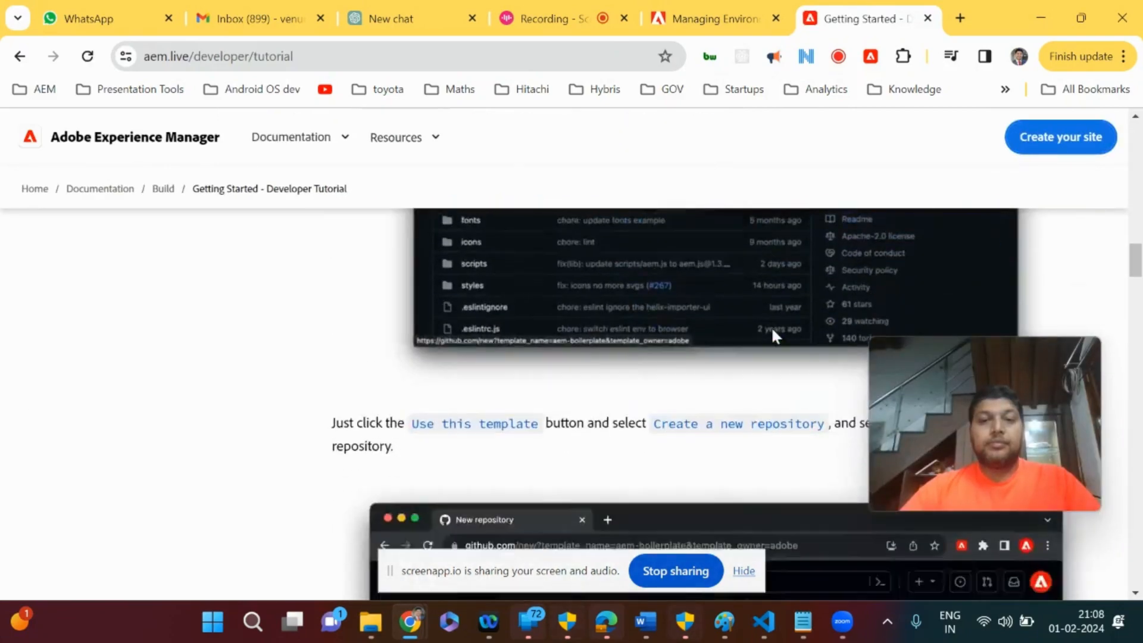
pyautogui.scroll(-3)
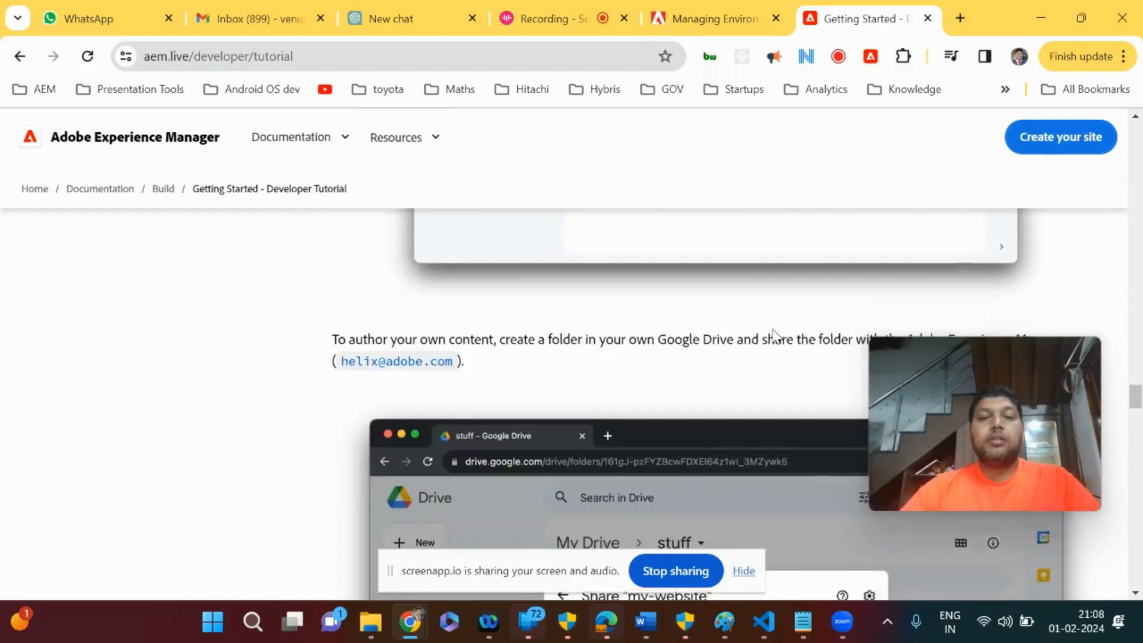
pyautogui.scroll(-3)
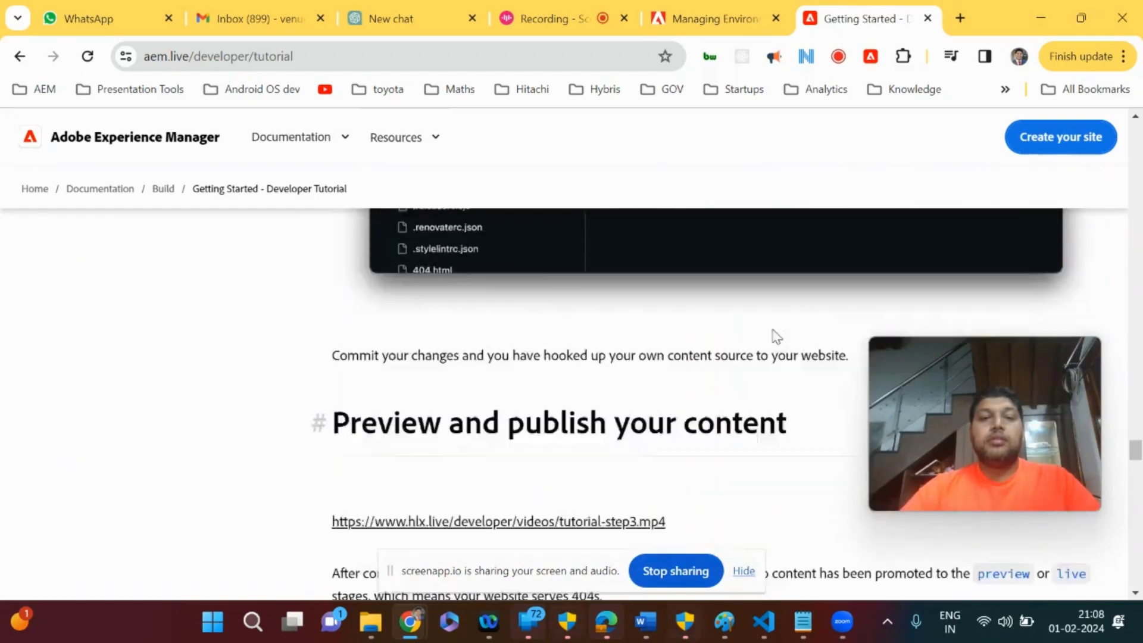
pyautogui.scroll(-3)
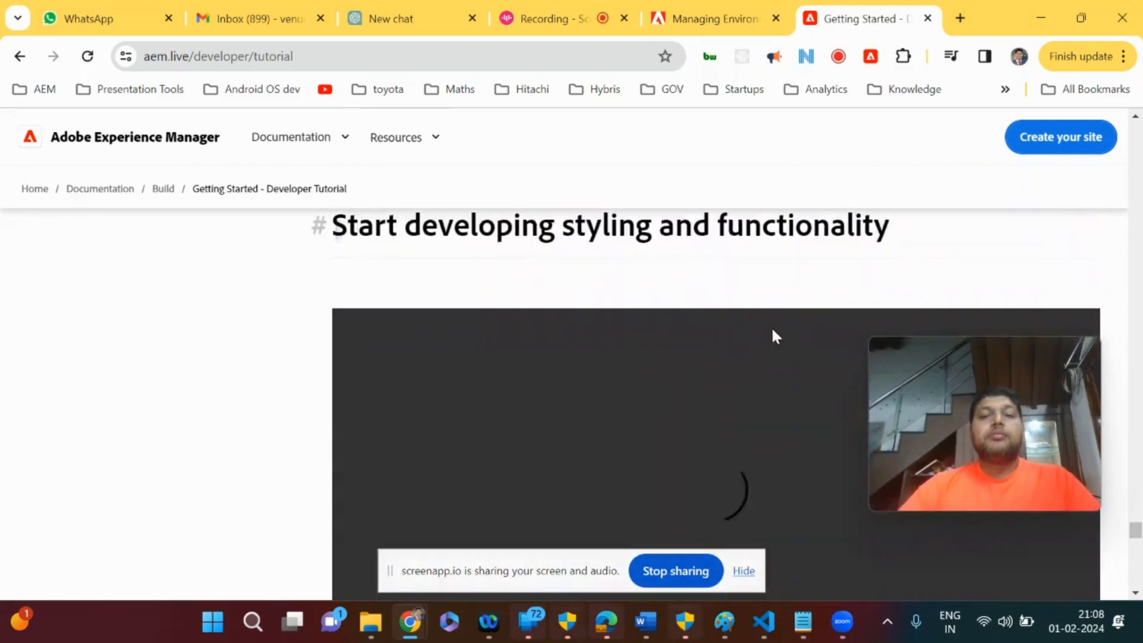
pyautogui.scroll(-3)
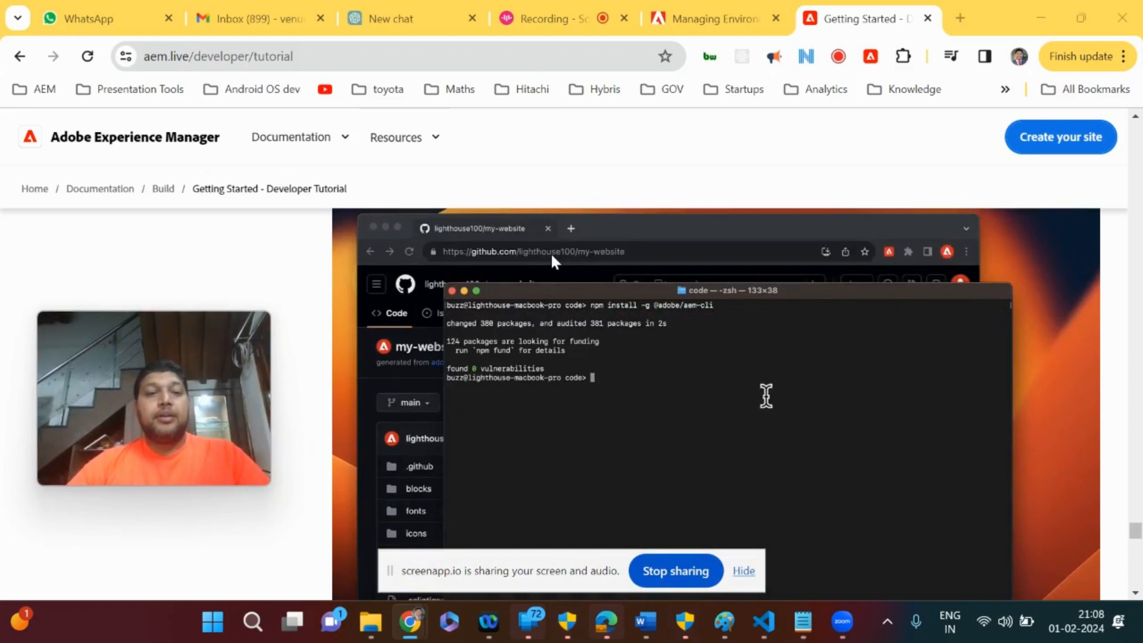
# Play the CLI setup video and skip ahead to the git clone step.
pyautogui.write('git clone https://github.com/lighthouse100/my-website')
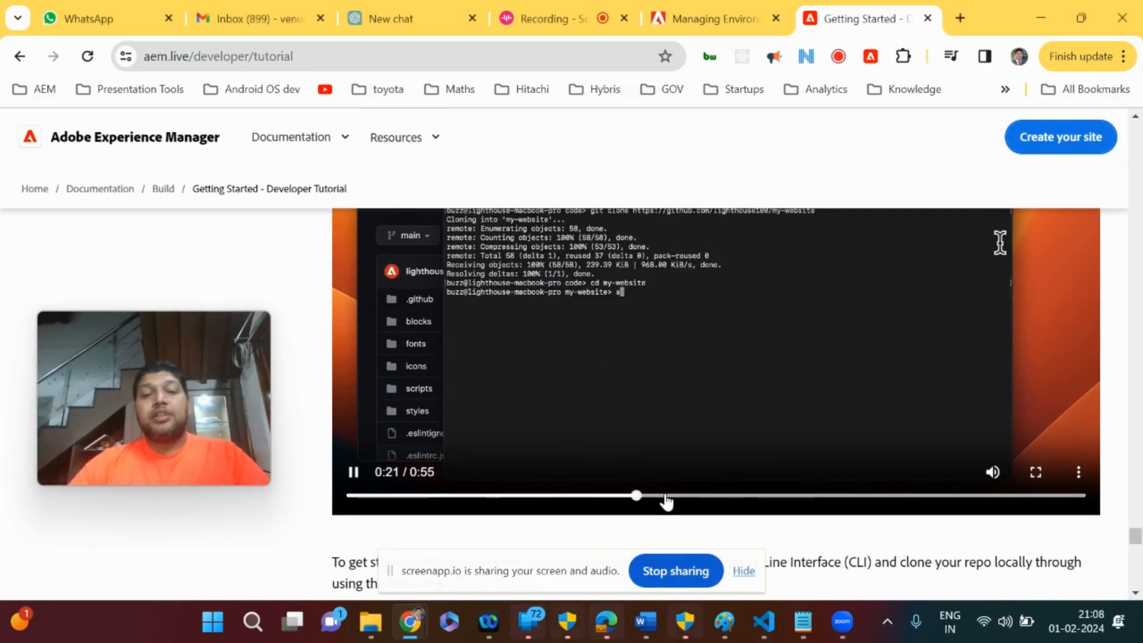
pyautogui.moveTo(636, 496); pyautogui.dragTo(714, 495)
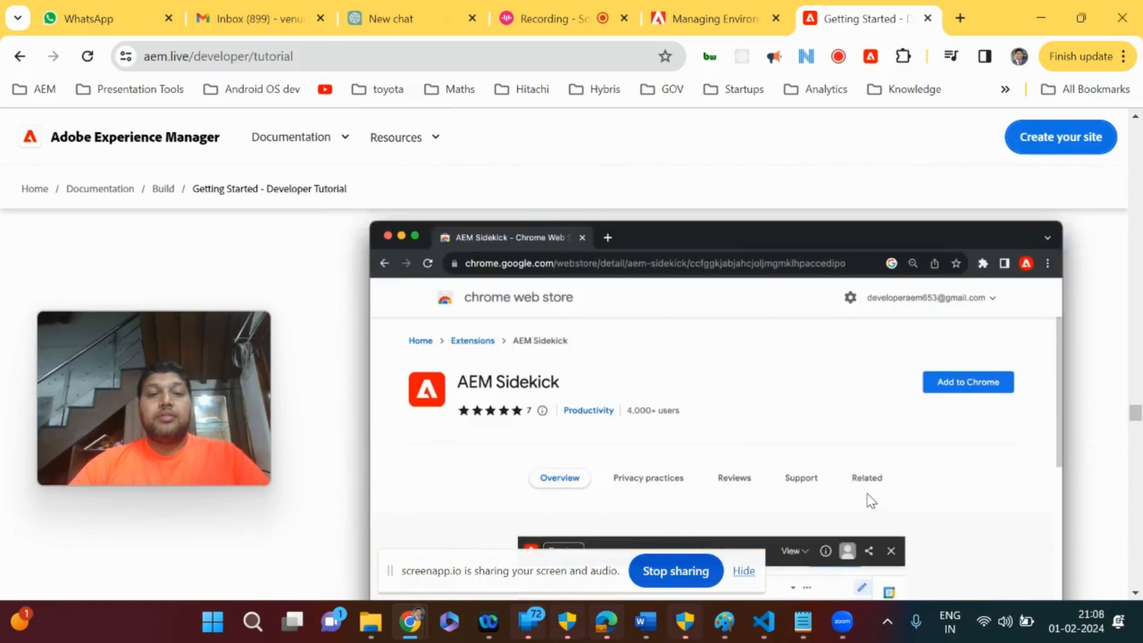
# Play the Sidekick demo video showing Drive files nav, index and footer being published.
pyautogui.scroll(-3)
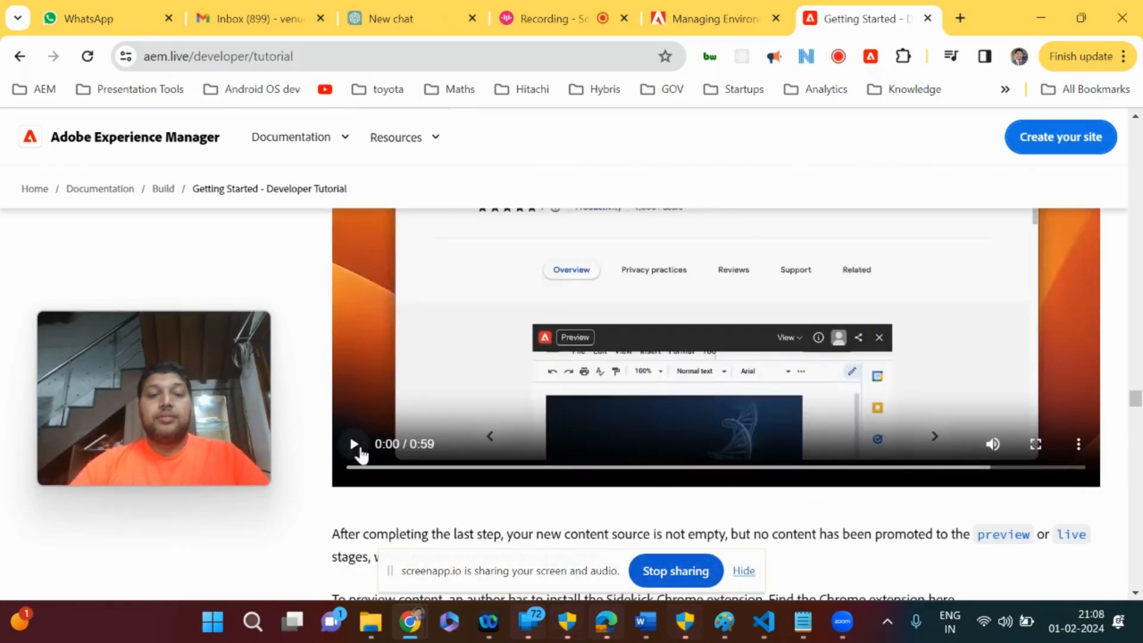
pyautogui.click(355, 443)
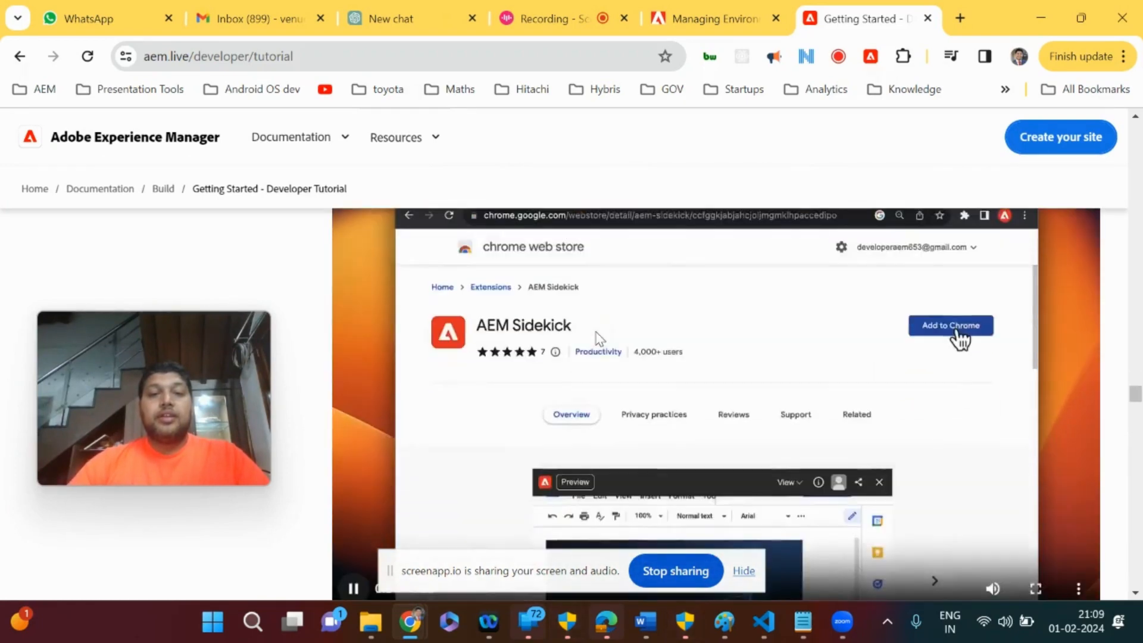
pyautogui.click(950, 325)
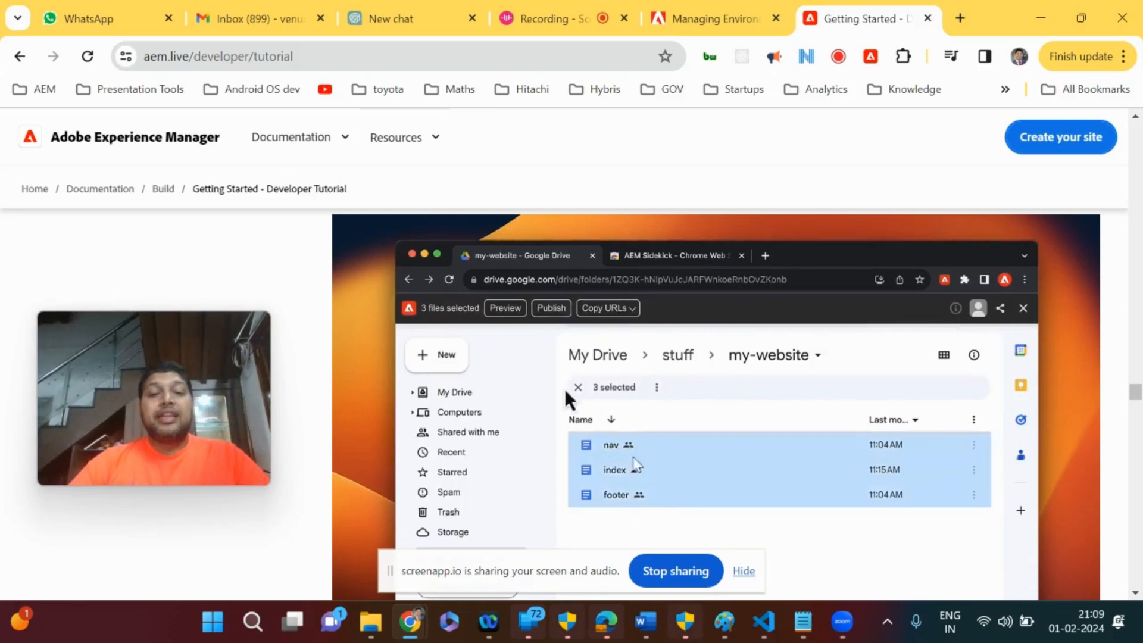
pyautogui.click(505, 307)
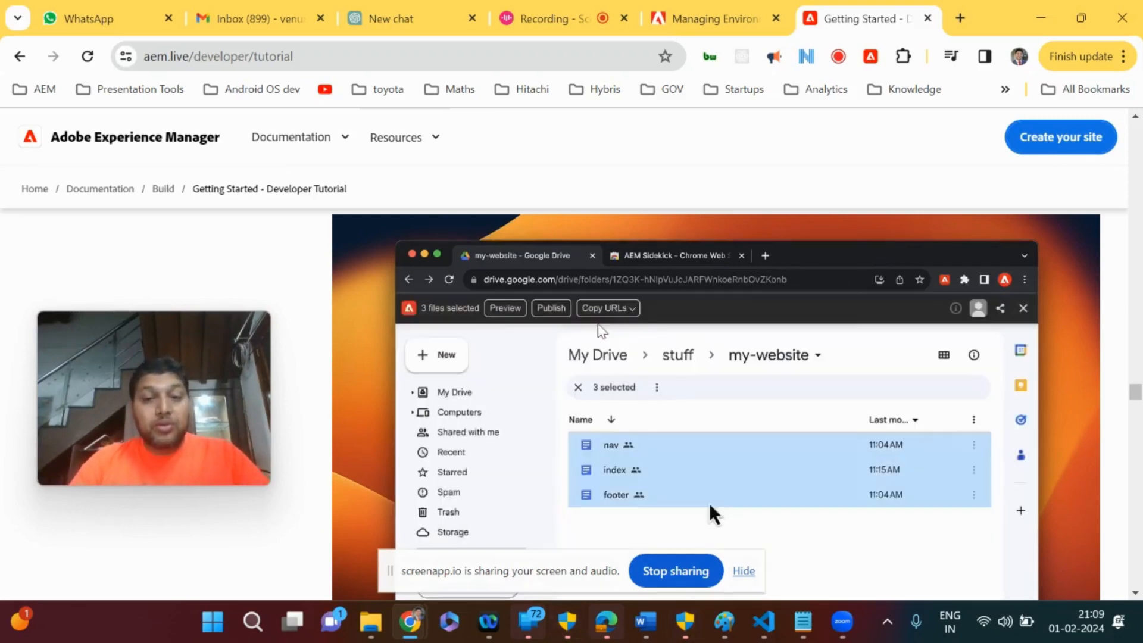
pyautogui.click(551, 307)
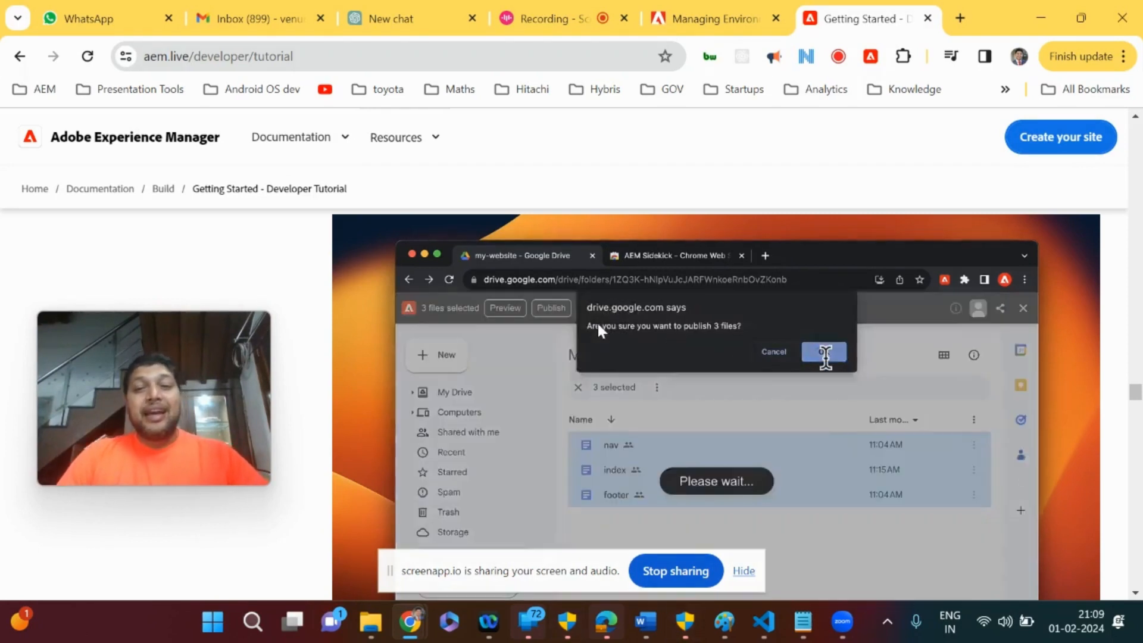
pyautogui.click(824, 351)
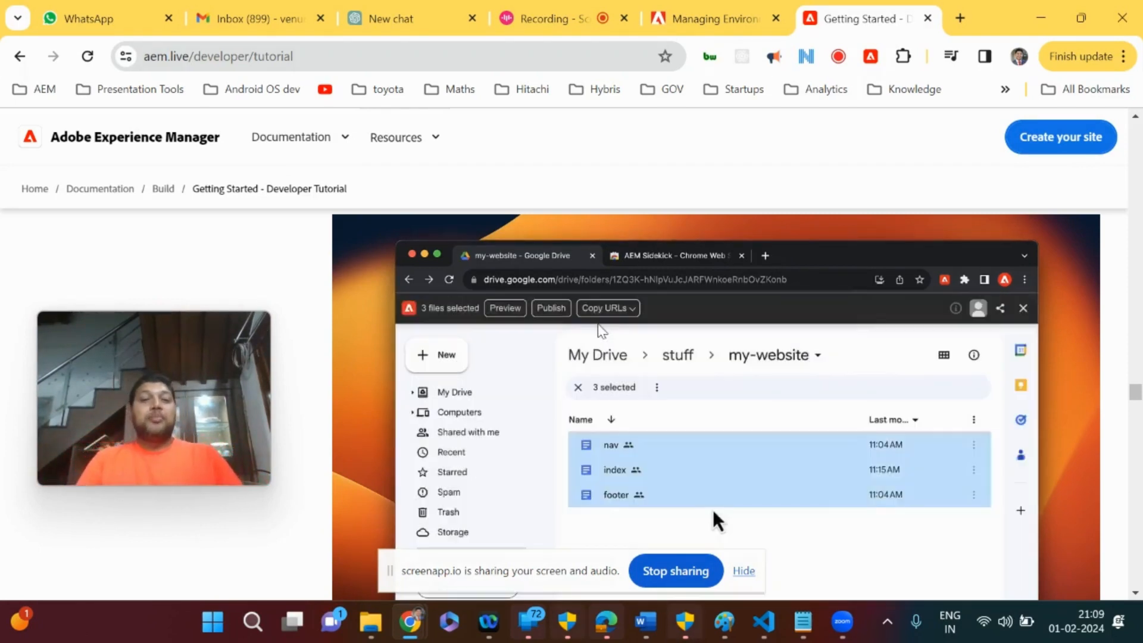
pyautogui.click(615, 470)
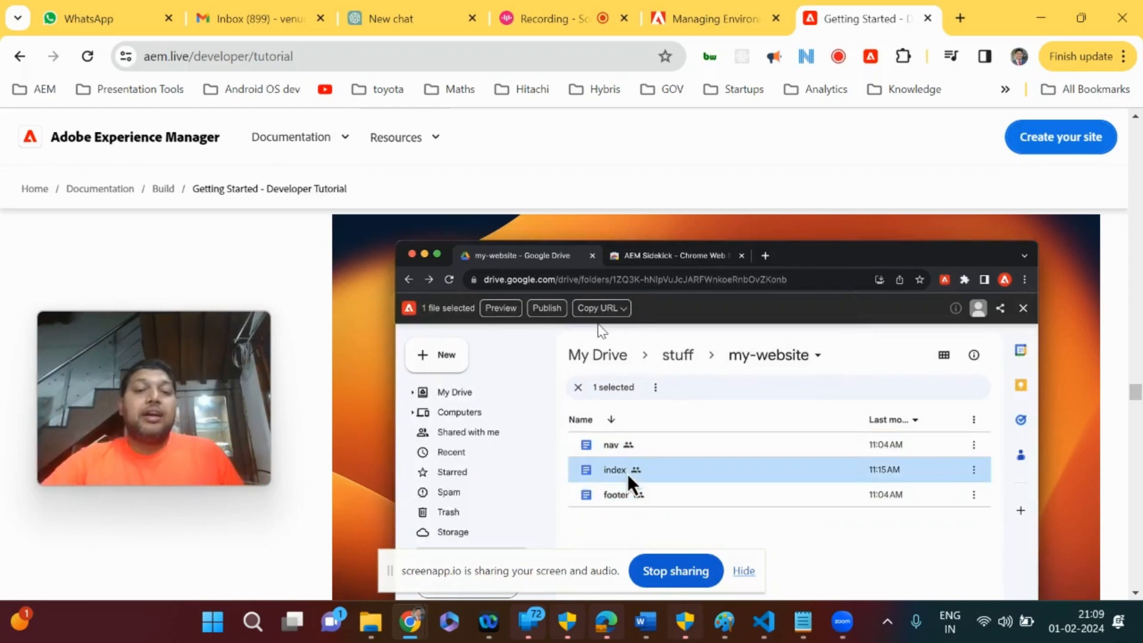
# Continue the Sidekick video to the previewed page with the 'Testing a Headline.' hero.
pyautogui.doubleClick(614, 469)
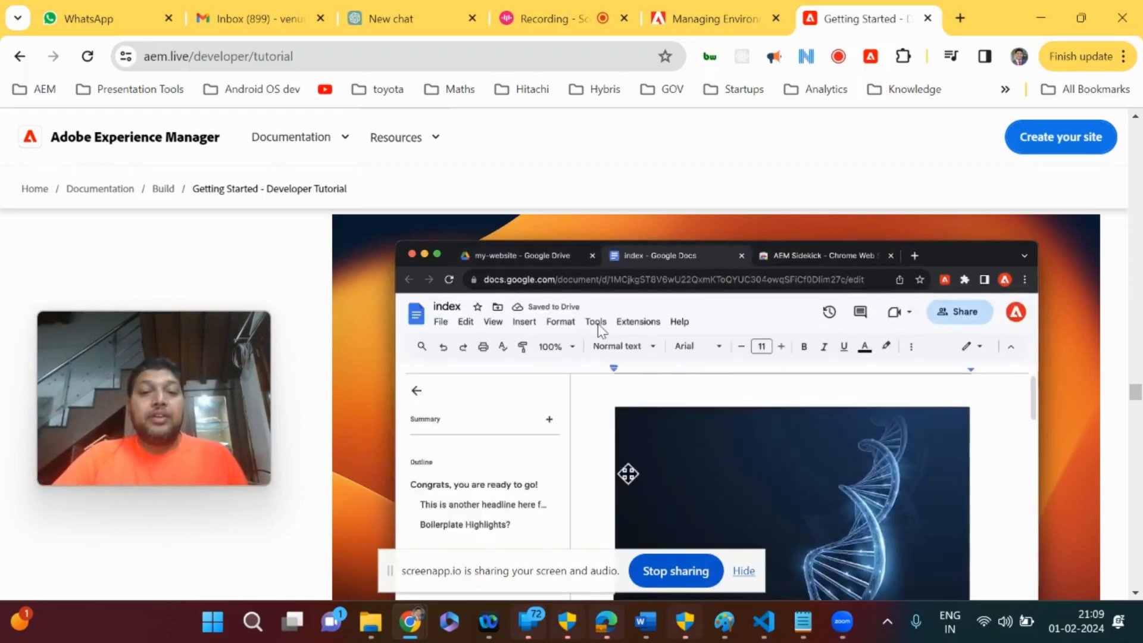
pyautogui.scroll(-3)
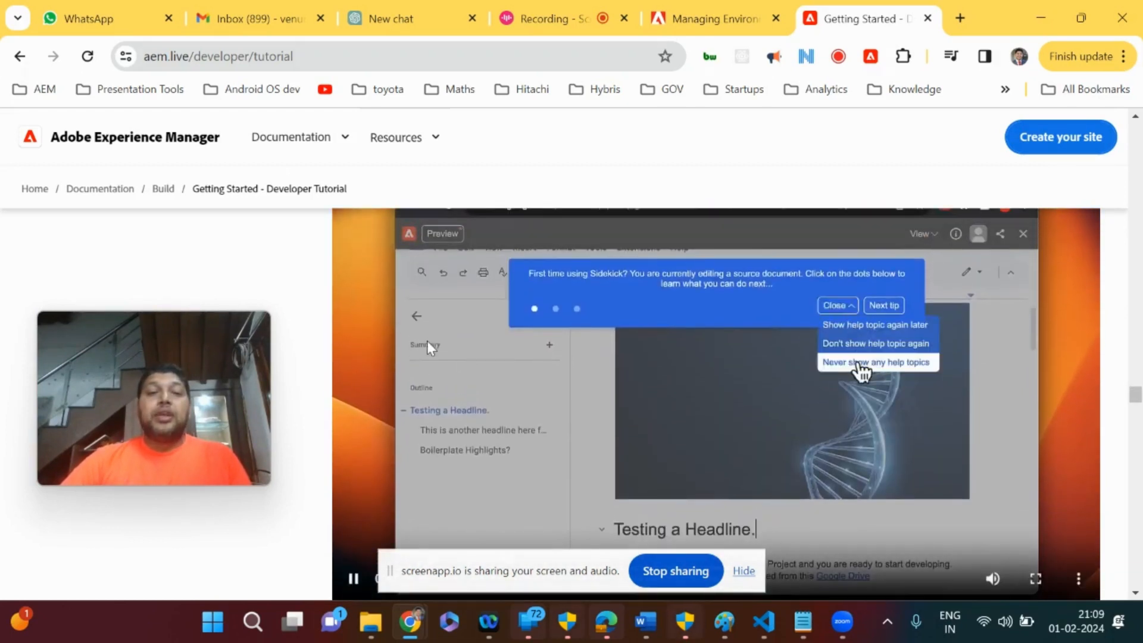
pyautogui.click(875, 362)
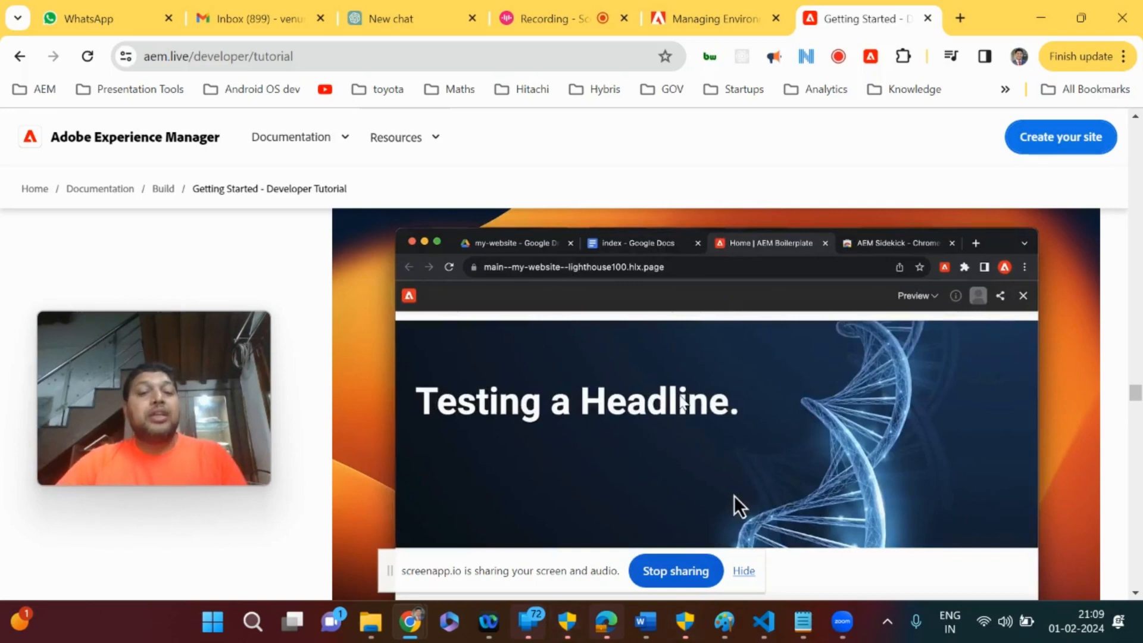
pyautogui.moveTo(635, 266)
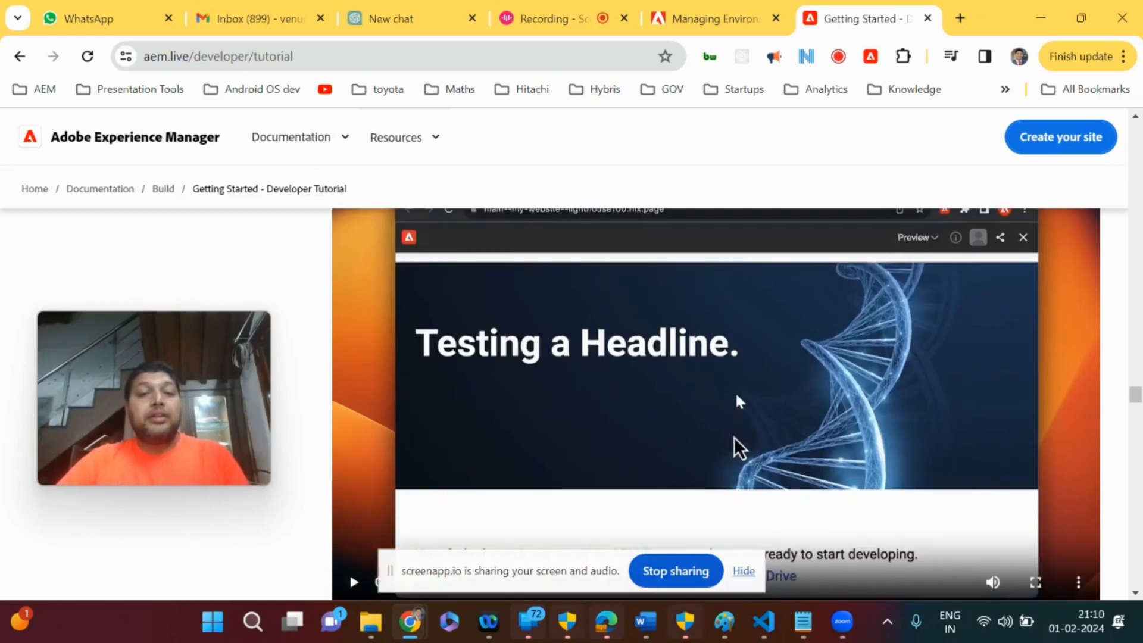
pyautogui.moveTo(680, 358)
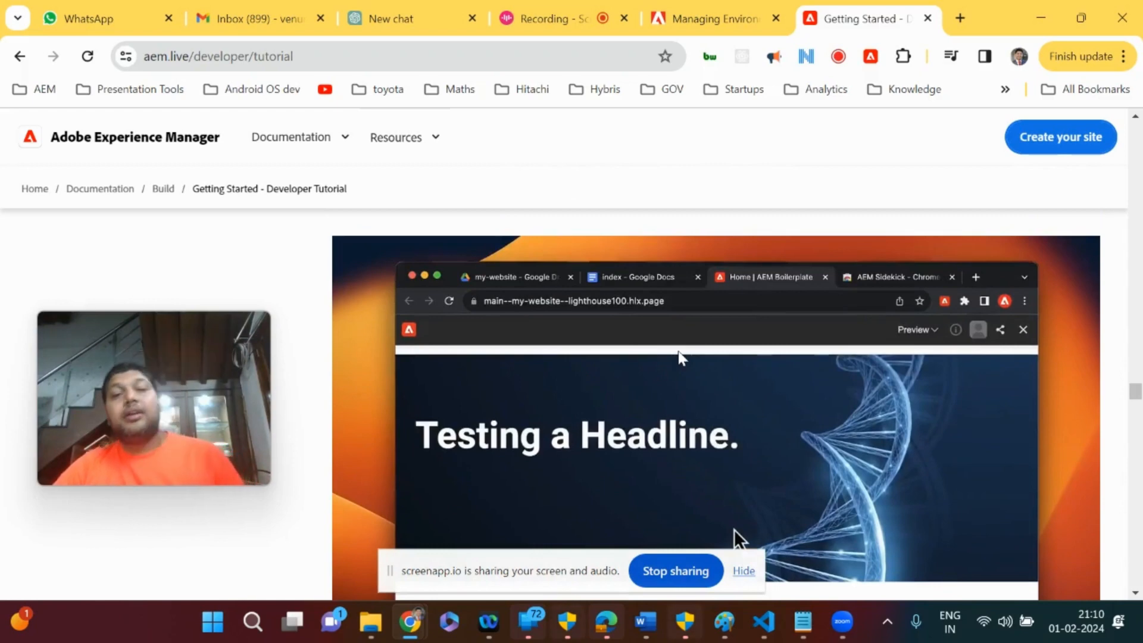
# Scroll to the forked repo notice, then return to the ScreenApp recording page.
pyautogui.scroll(-3)
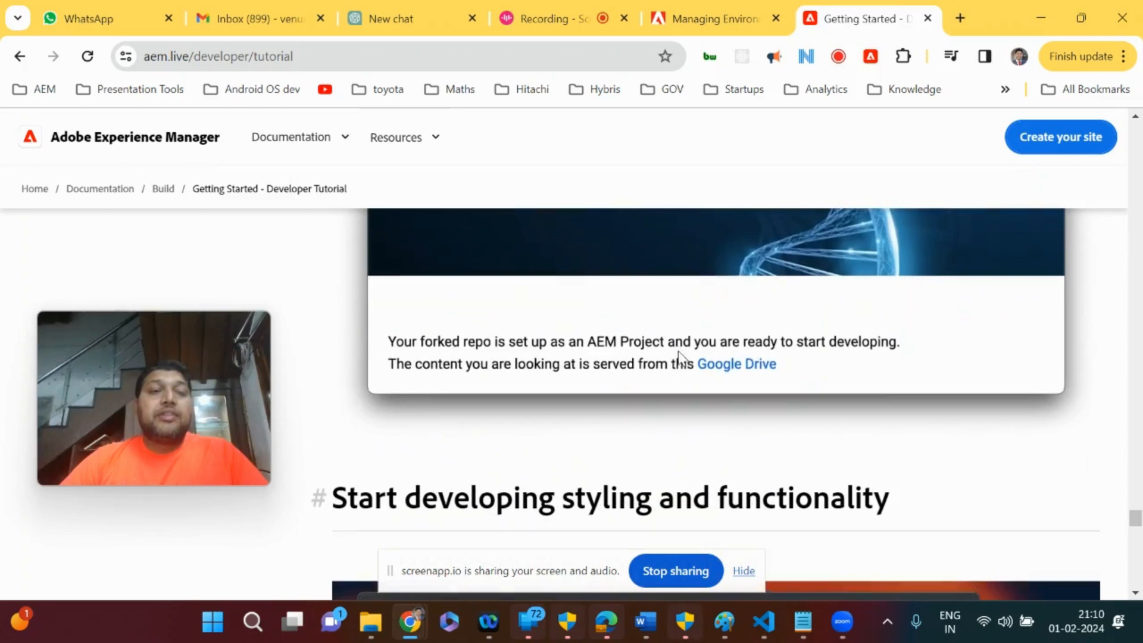
pyautogui.click(277, 56)
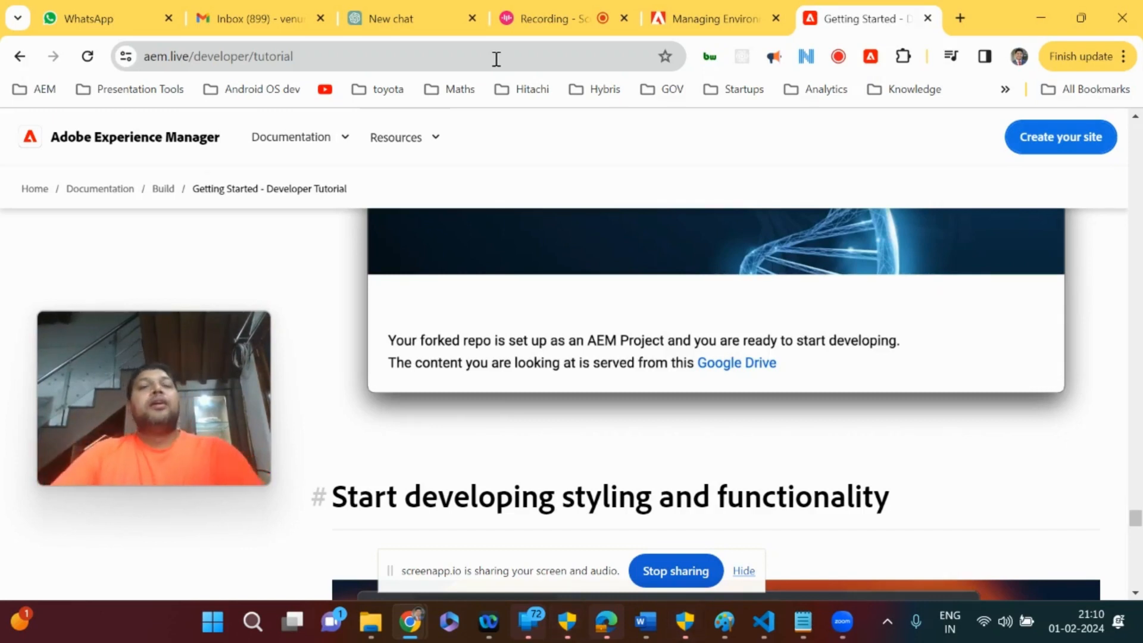
pyautogui.moveTo(554, 18)
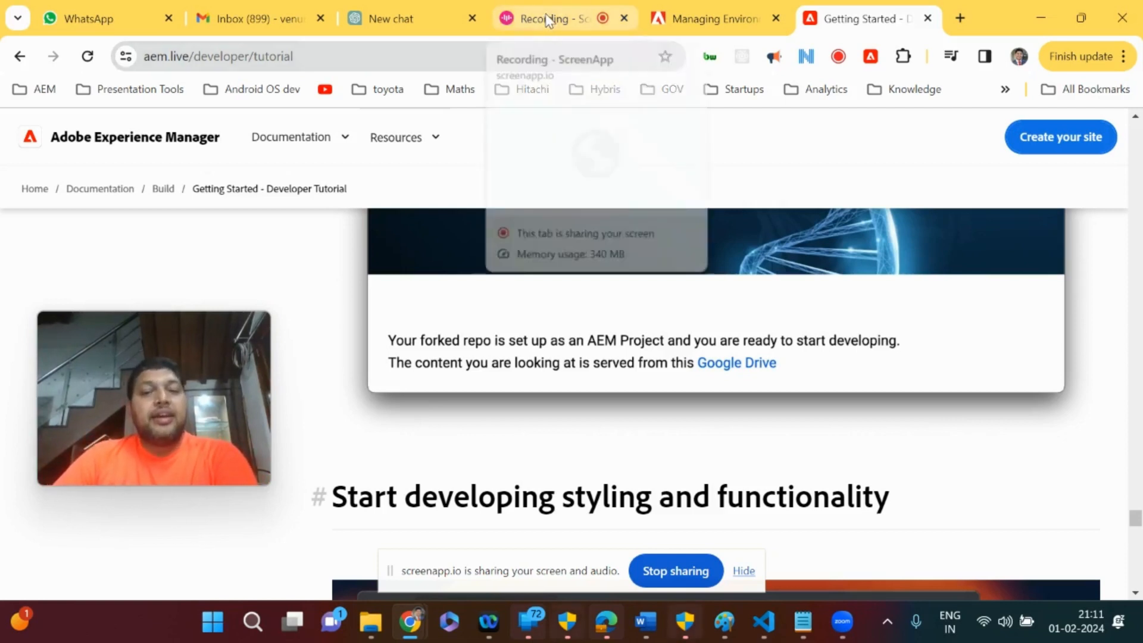
pyautogui.moveTo(480, 206)
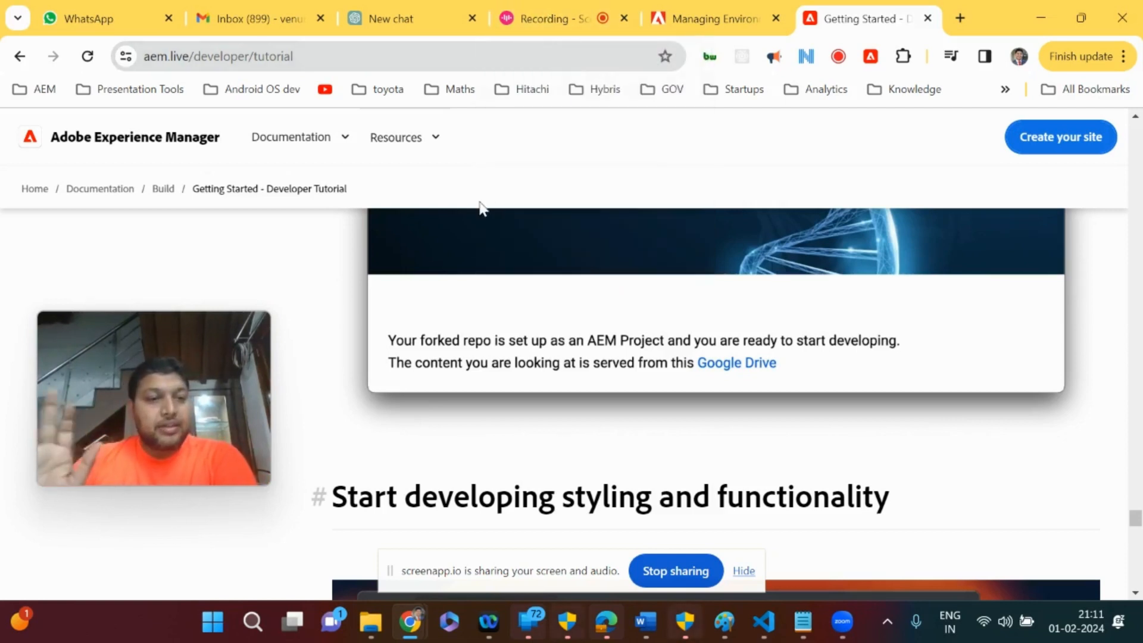
pyautogui.click(543, 18)
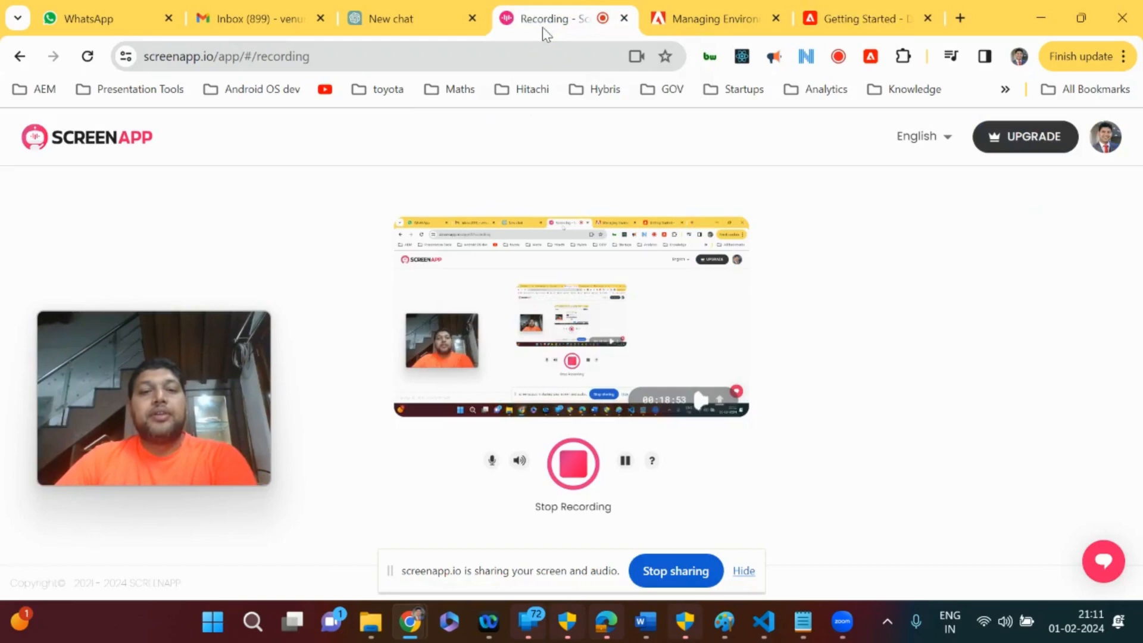